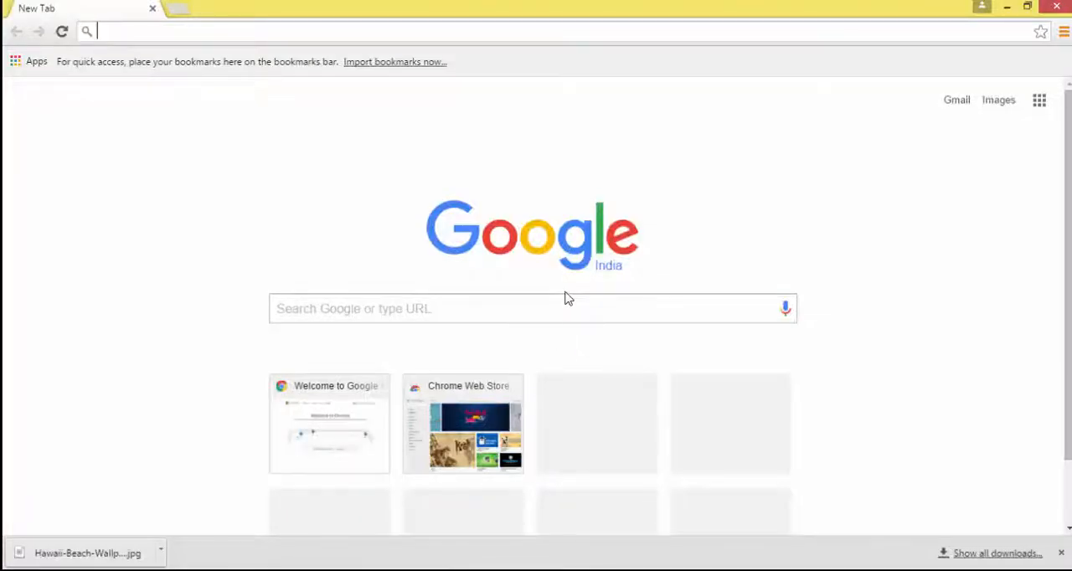
From Chrome settings, view the installed extensions and go to the Chrome Web Store for more.
left_click(534, 309)
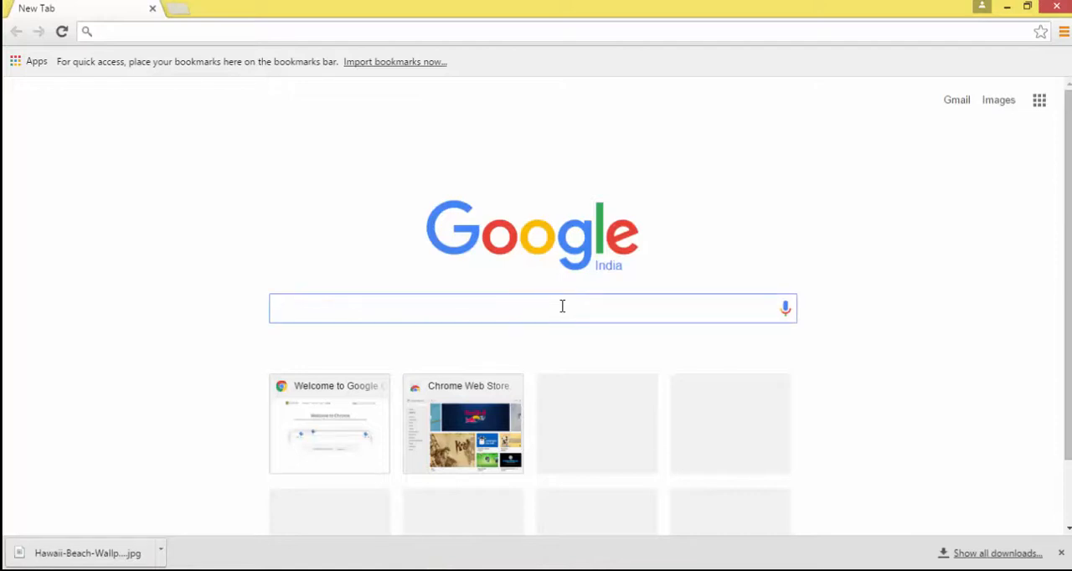
left_click(532, 307)
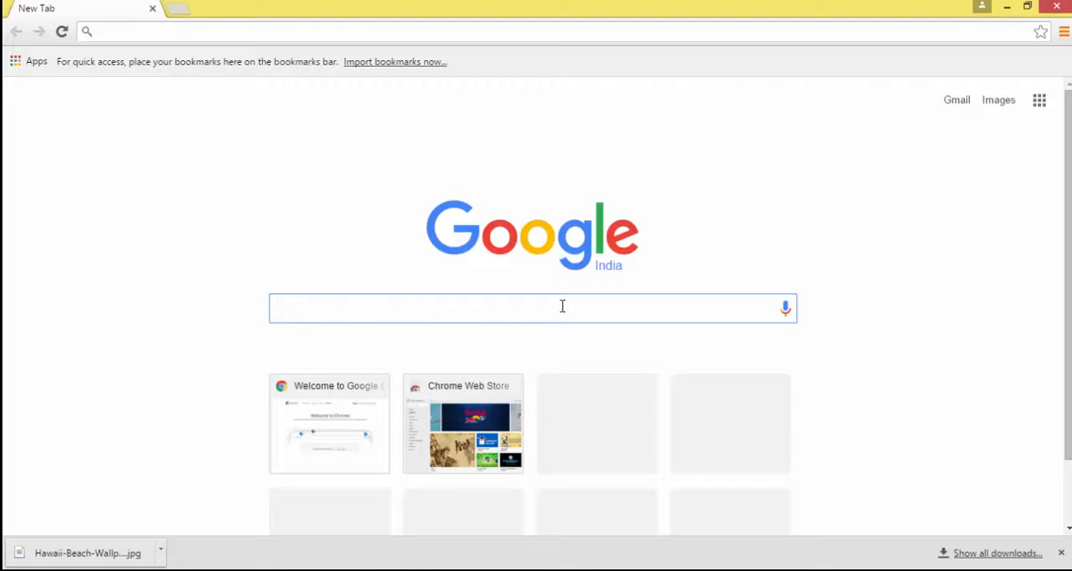
left_click(532, 308)
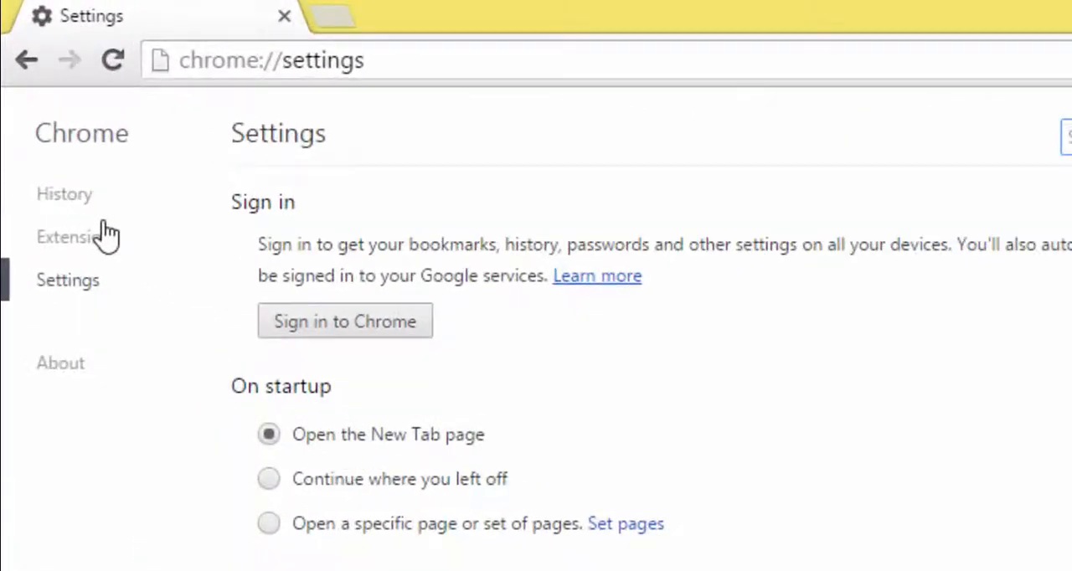
left_click(68, 236)
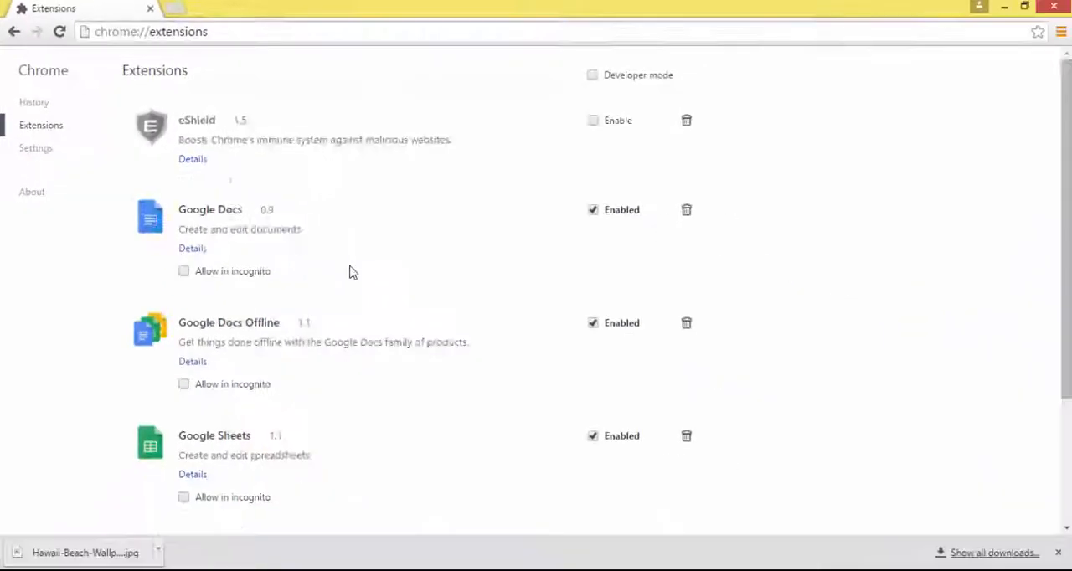
scroll("down", 3)
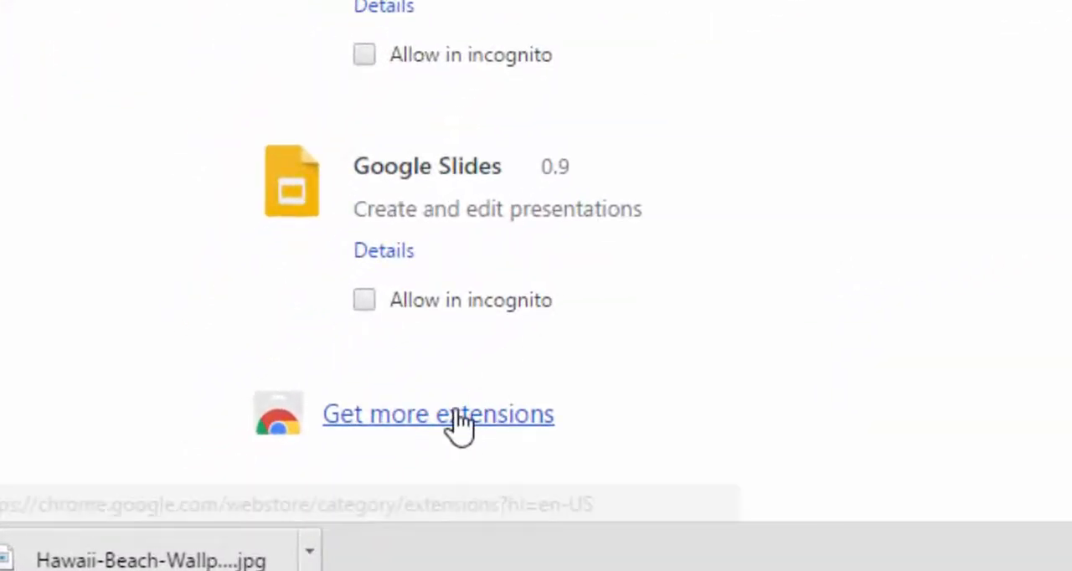
left_click(438, 414)
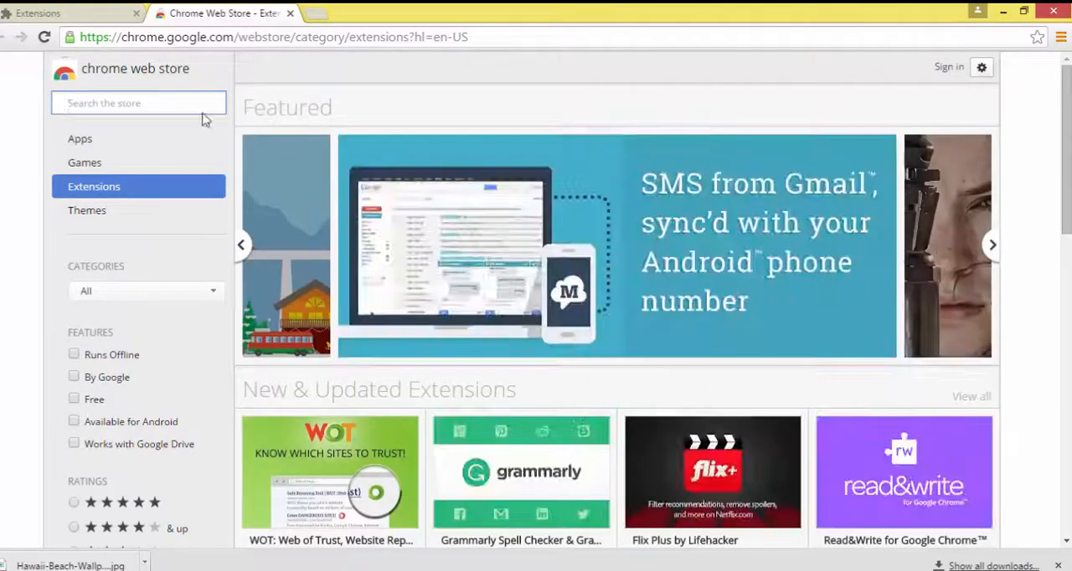
Search the Chrome Web Store for 'facebook flat', limited to extensions only.
type("facebook")
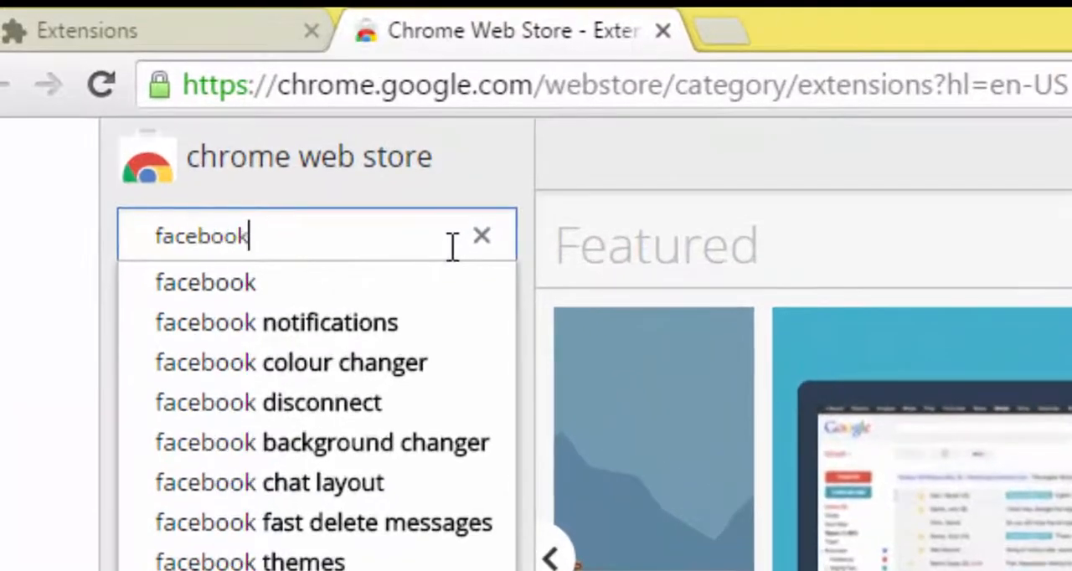
type("fll")
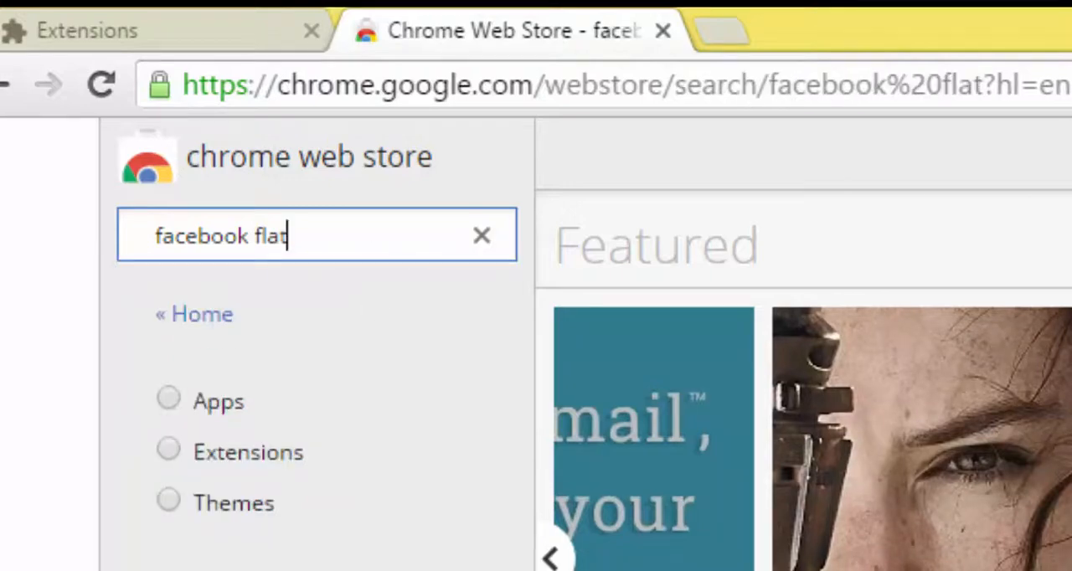
left_click(168, 451)
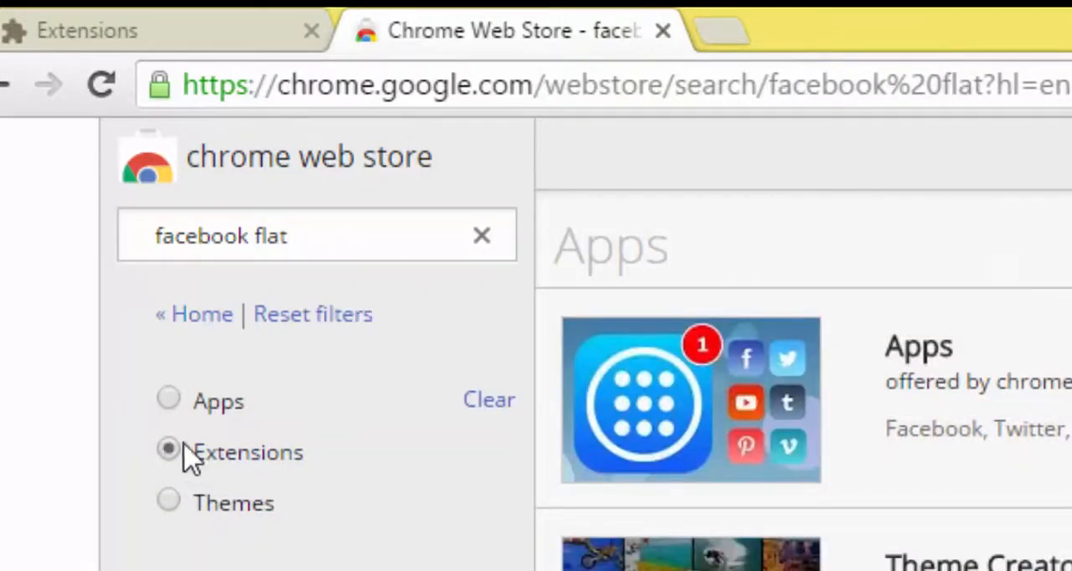
left_click(167, 450)
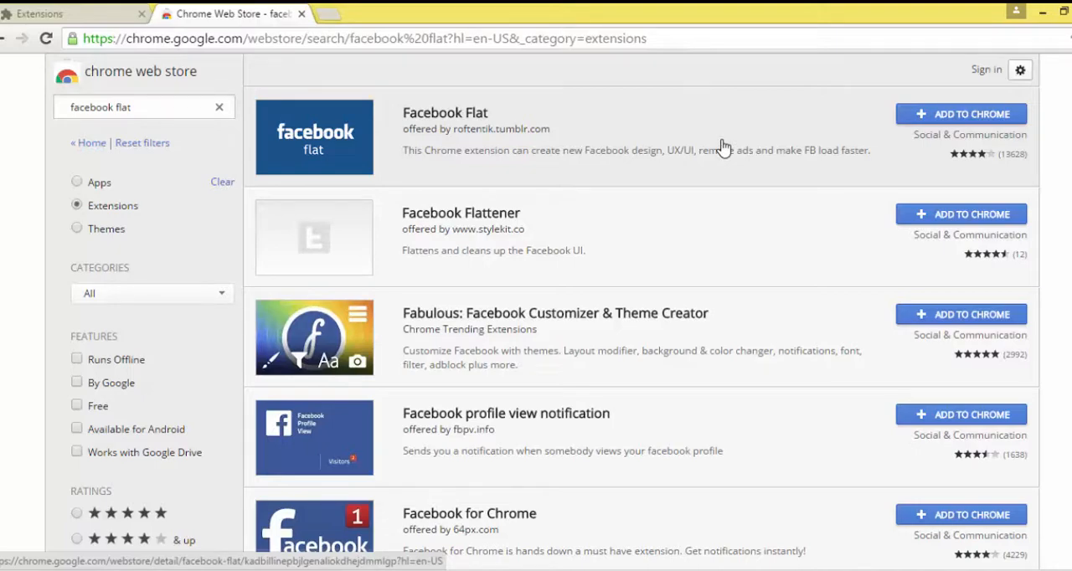
Add the Facebook Flat extension to Chrome from its listing and confirm the installation.
left_click(445, 112)
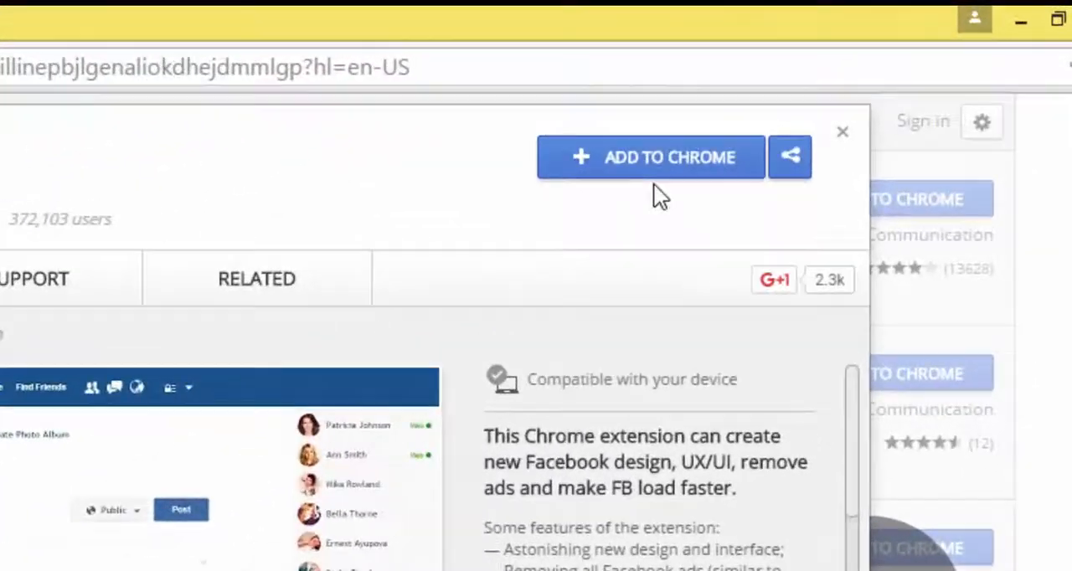
left_click(650, 157)
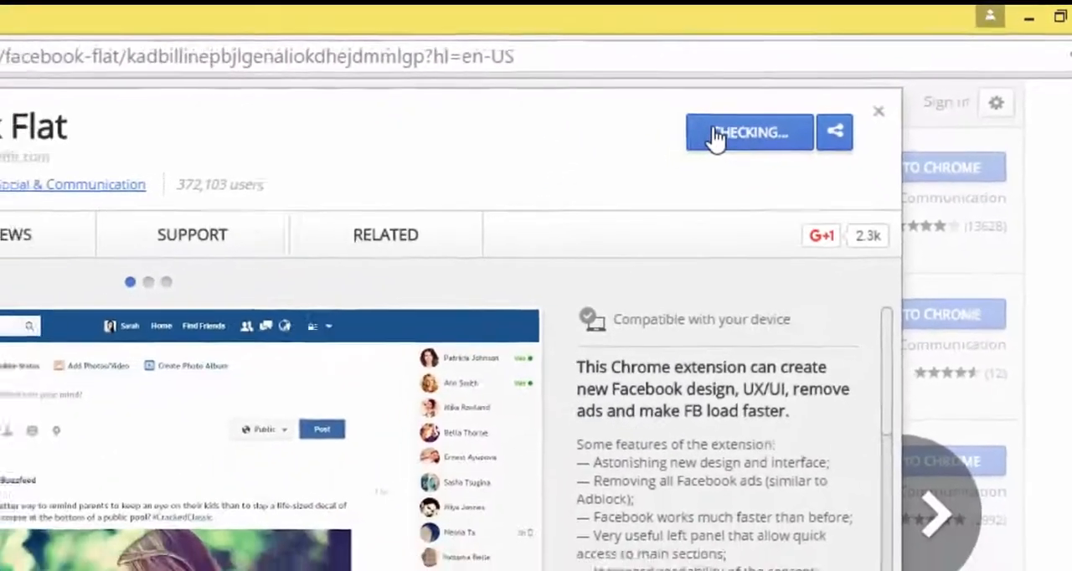
left_click(748, 132)
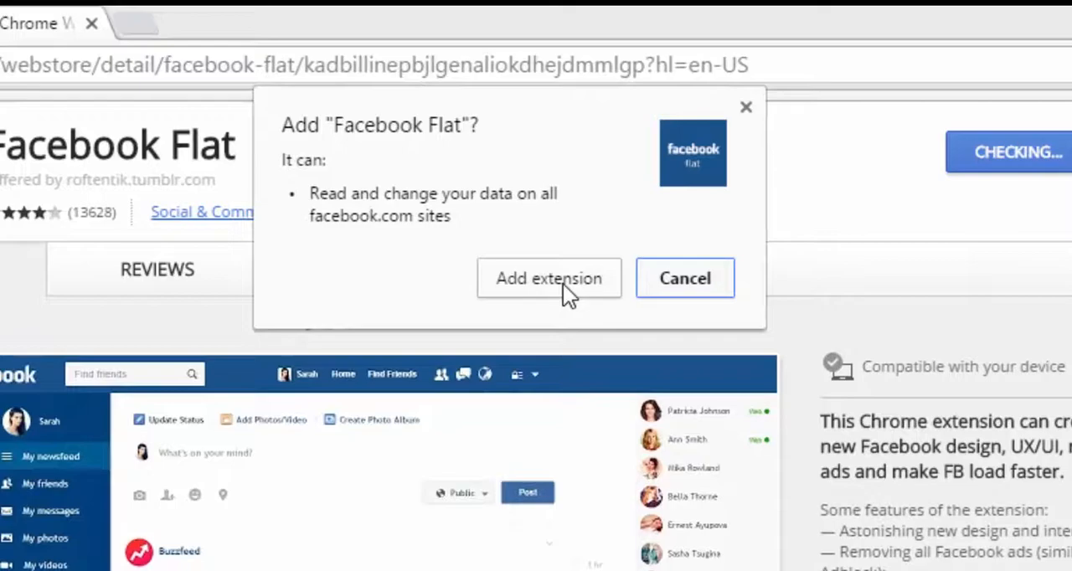
left_click(549, 278)
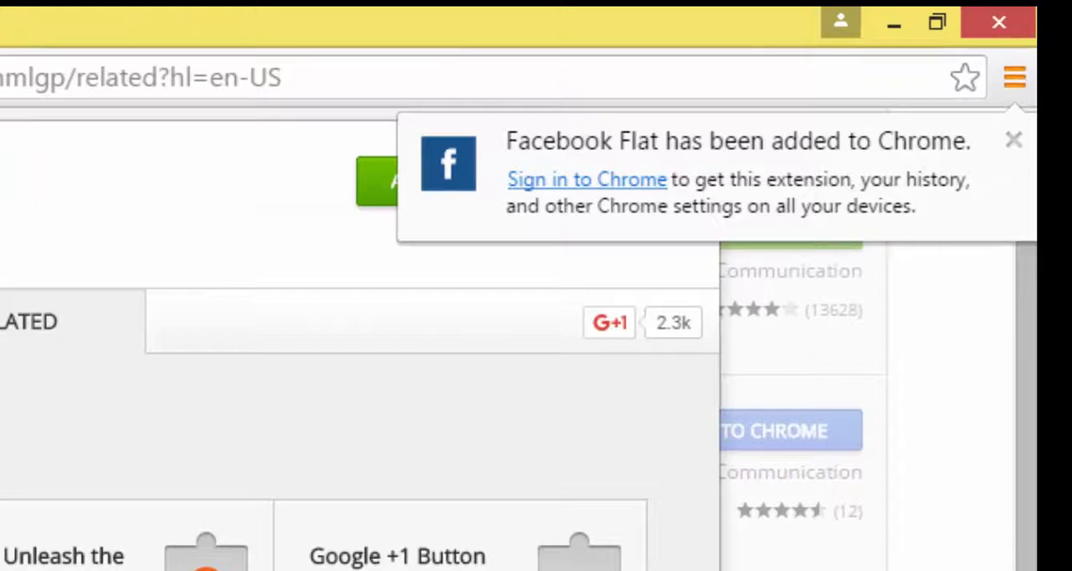
mouse_move(670, 255)
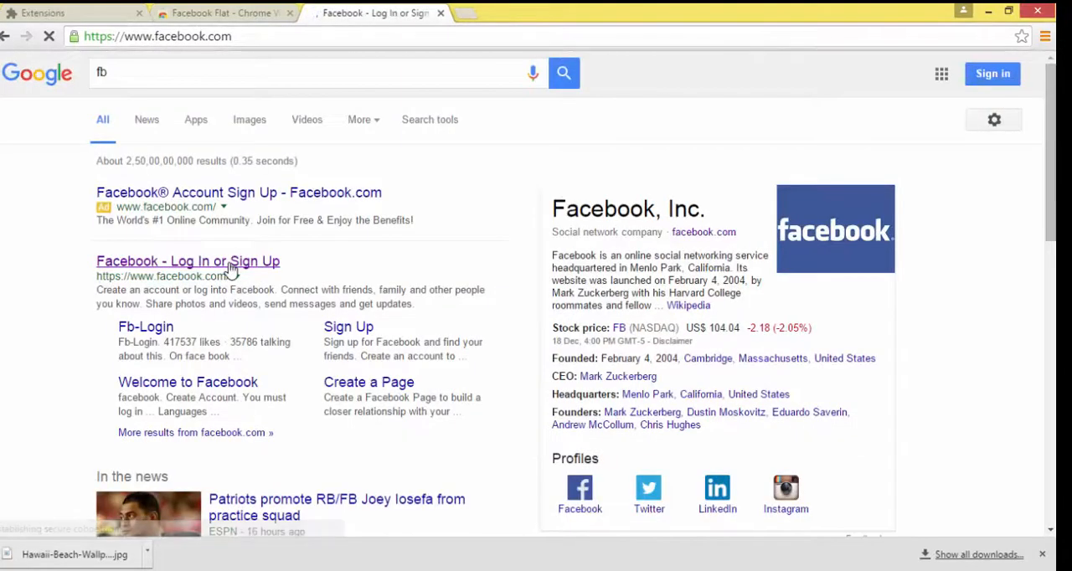
Log into Facebook with email and password, landing on the Facebook Flat redesigned home page.
left_click(188, 261)
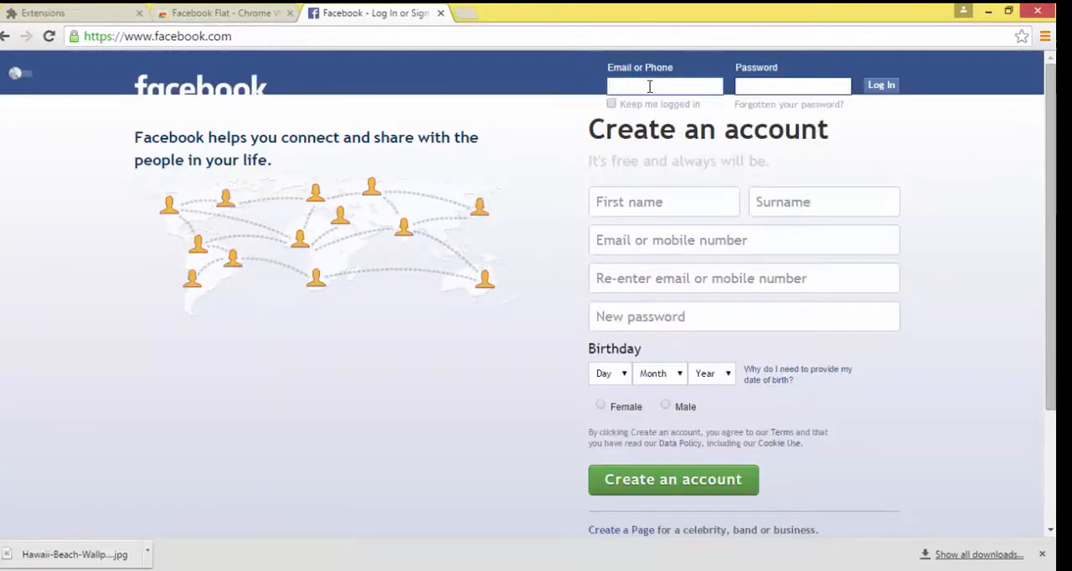
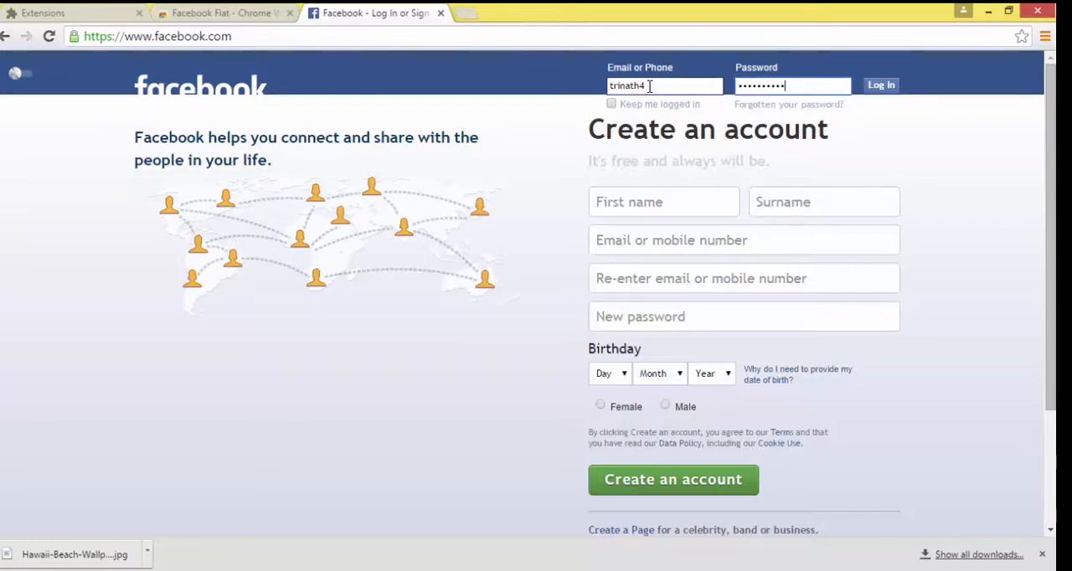
left_click(880, 85)
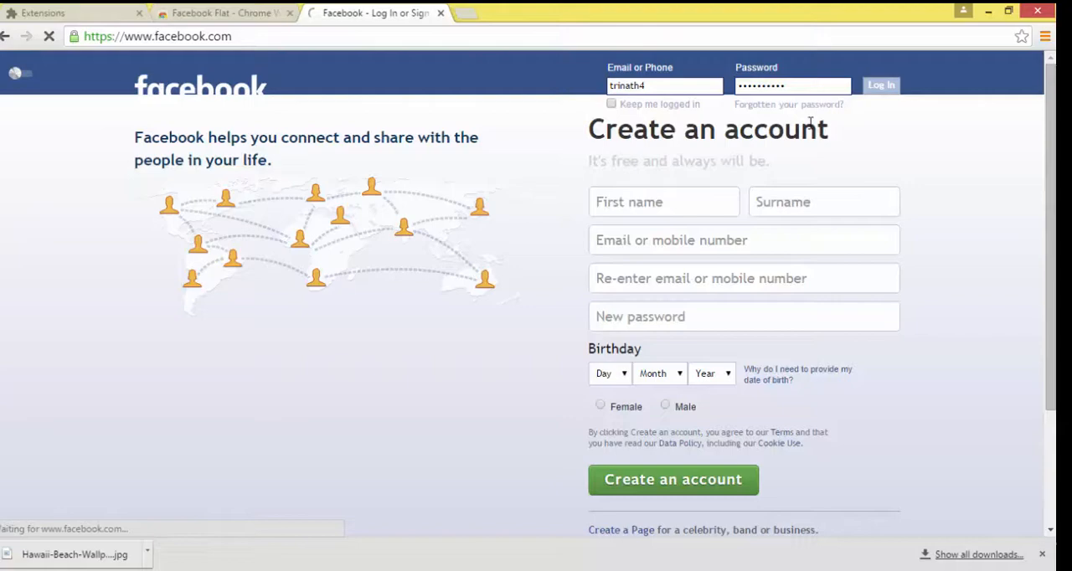
left_click(881, 84)
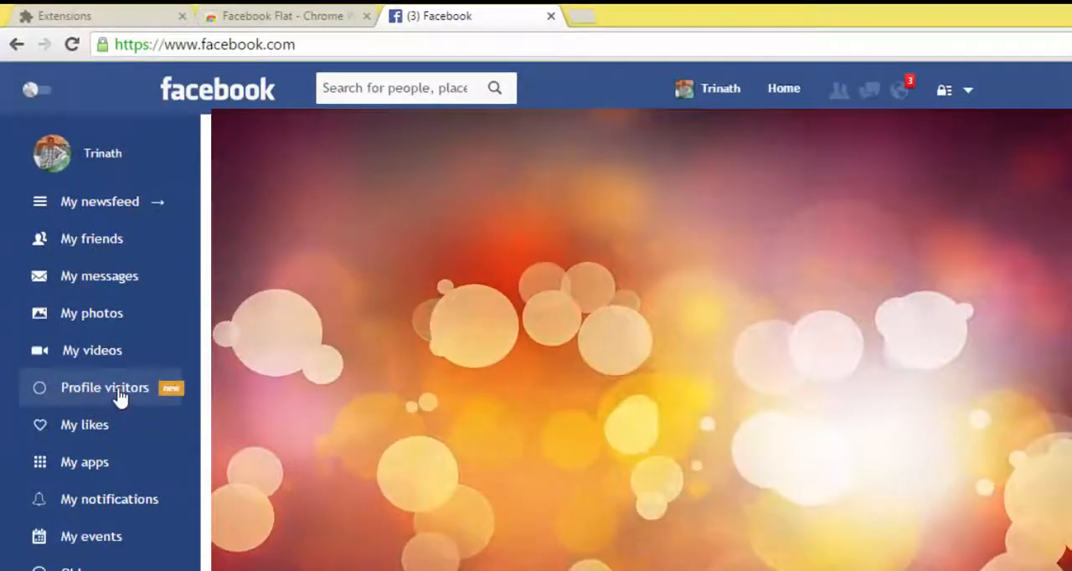
View the Profile visitors list from the Facebook Flat sidebar and scroll to around the twentieth entry.
left_click(103, 387)
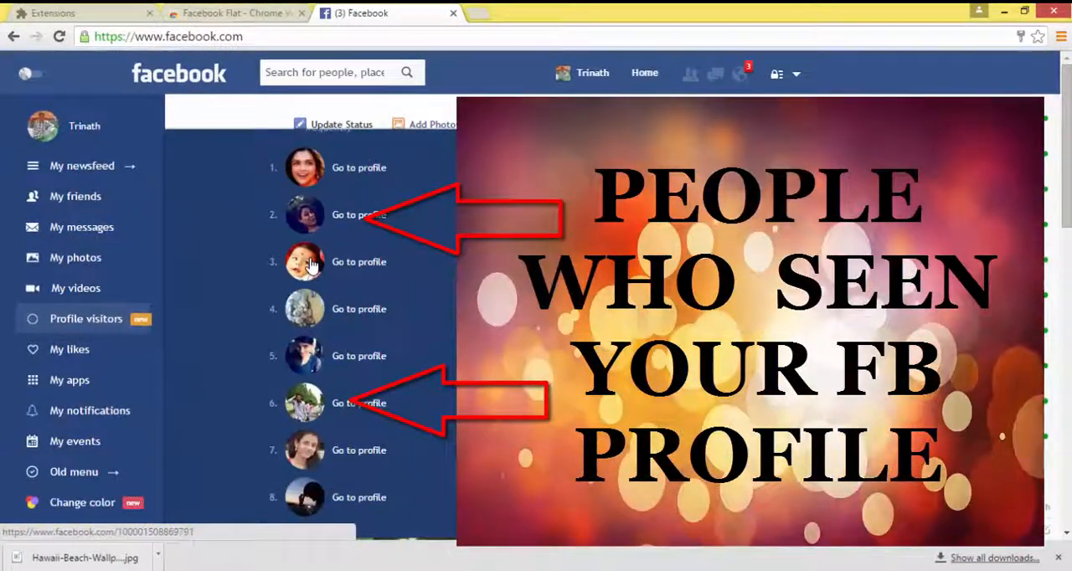
scroll("down", 3)
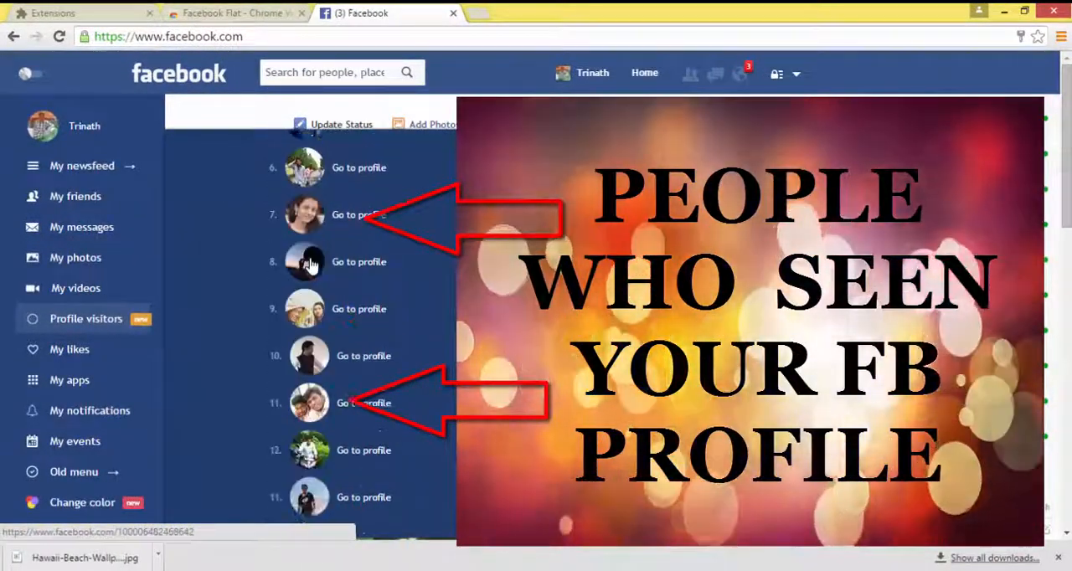
scroll("down", 3)
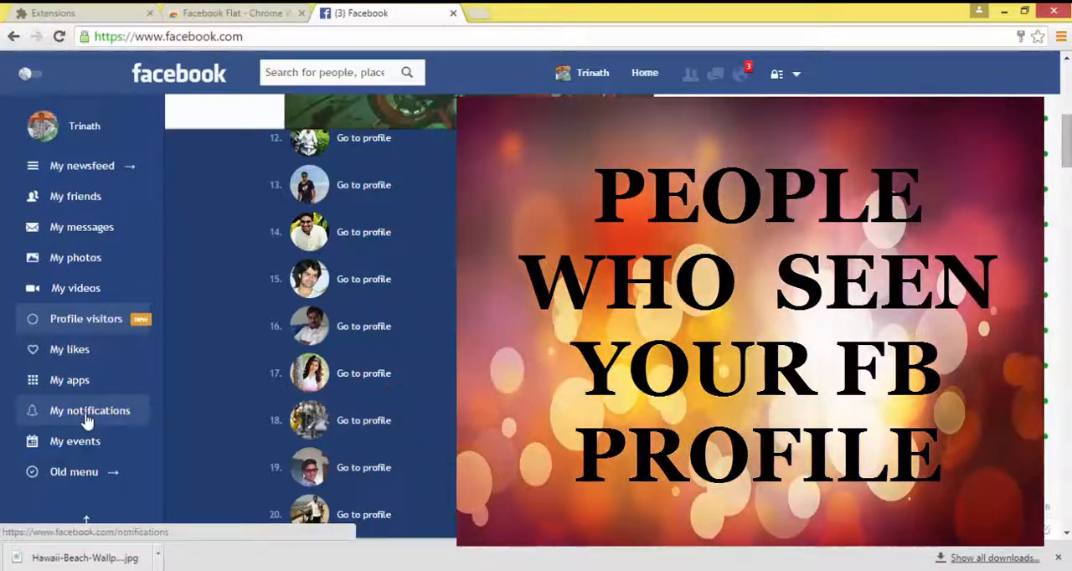
mouse_move(75, 441)
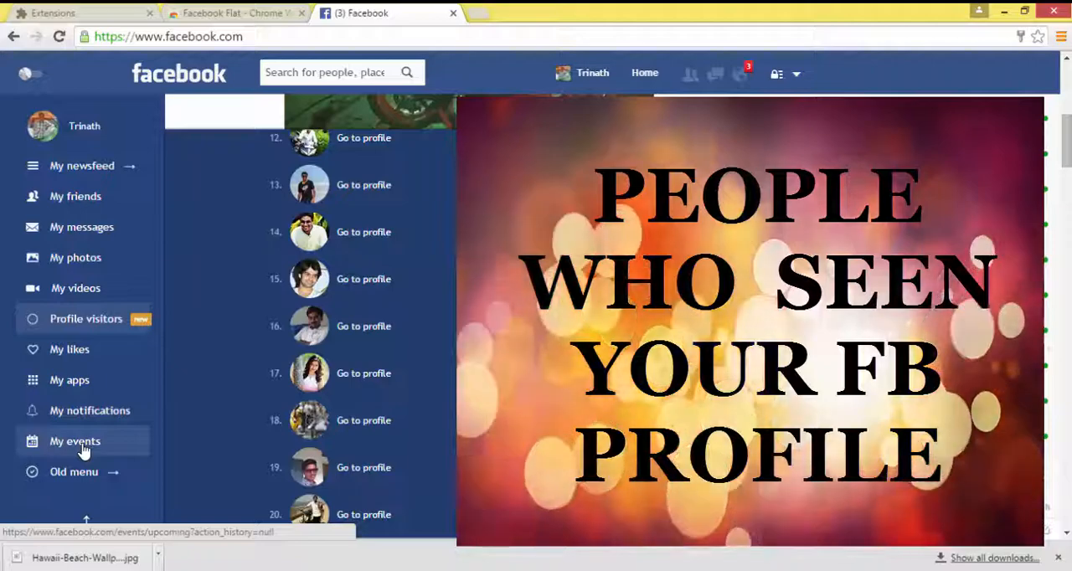